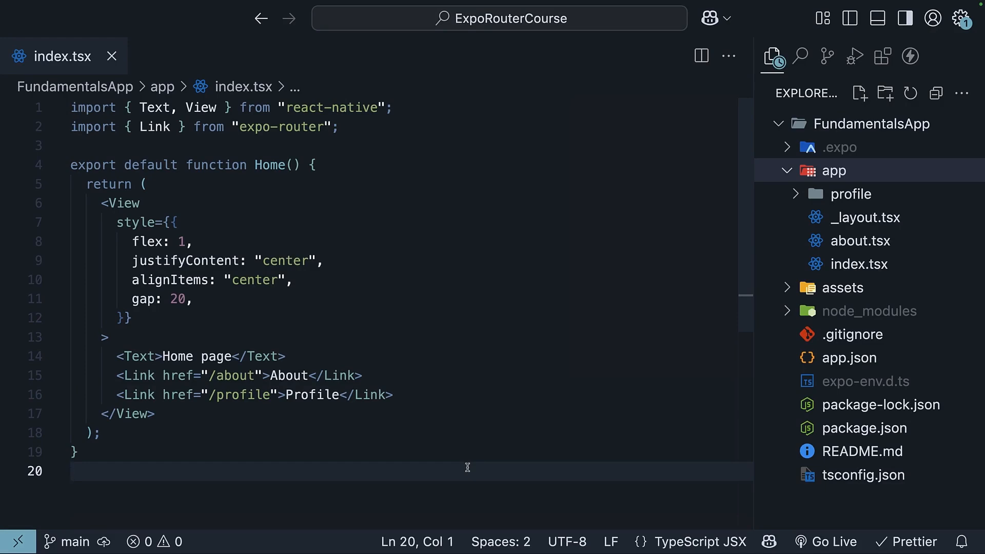
# Step: Open about.tsx for reference and start a new file in the app folder
pyautogui.click(859, 240)
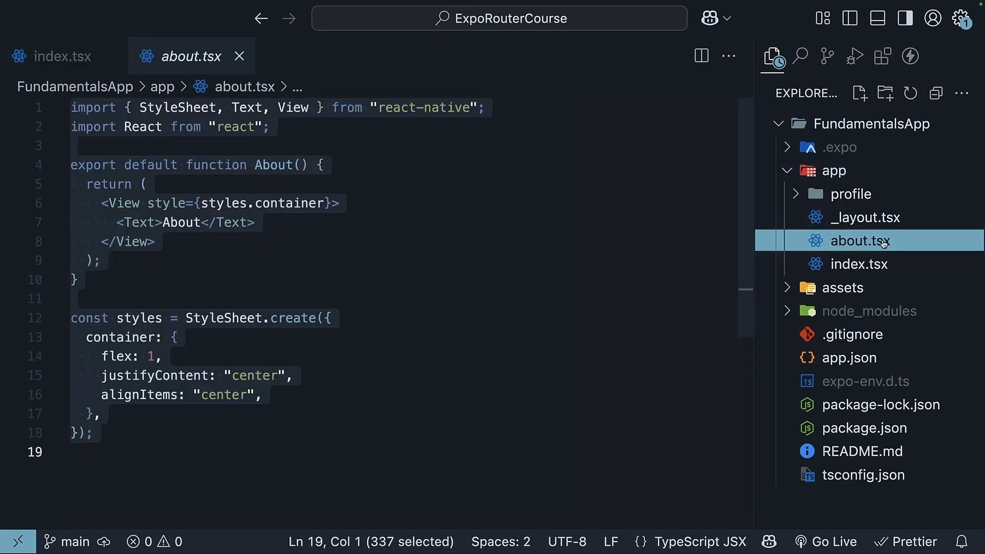
pyautogui.moveTo(555, 318)
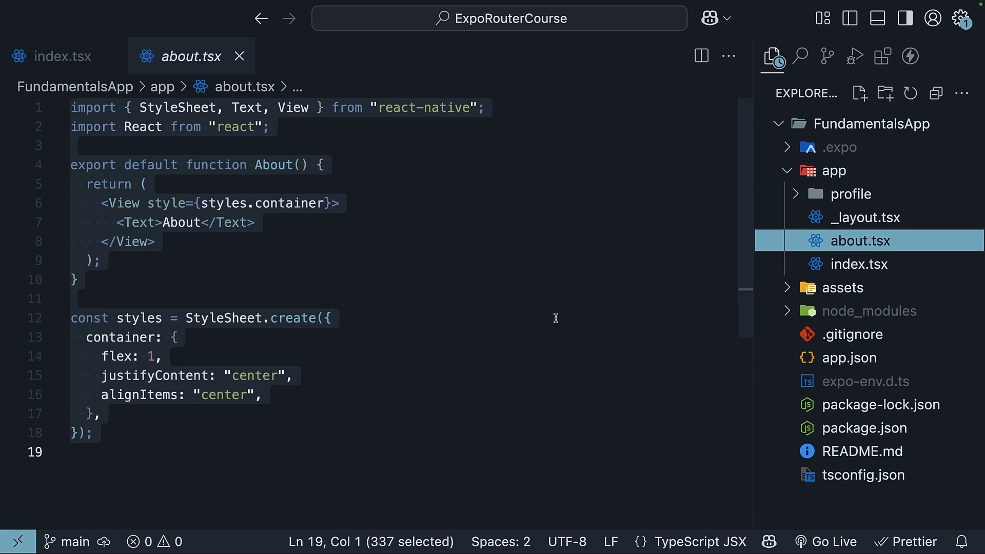
pyautogui.click(832, 171)
pyautogui.write('product-1')
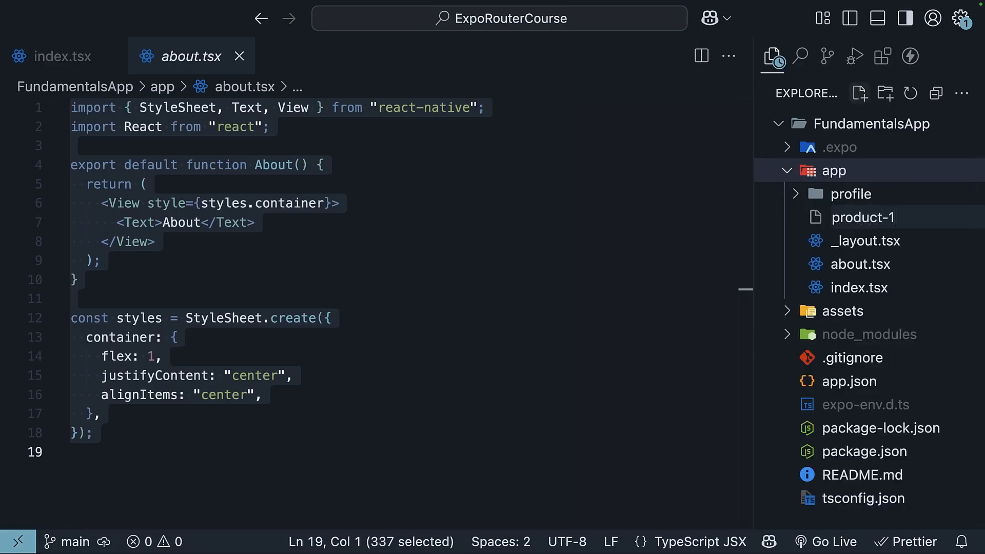
# Step: Finish naming the trial .tsx file, then delete product-2.tsx by moving it to the trash
pyautogui.write('.tsx')
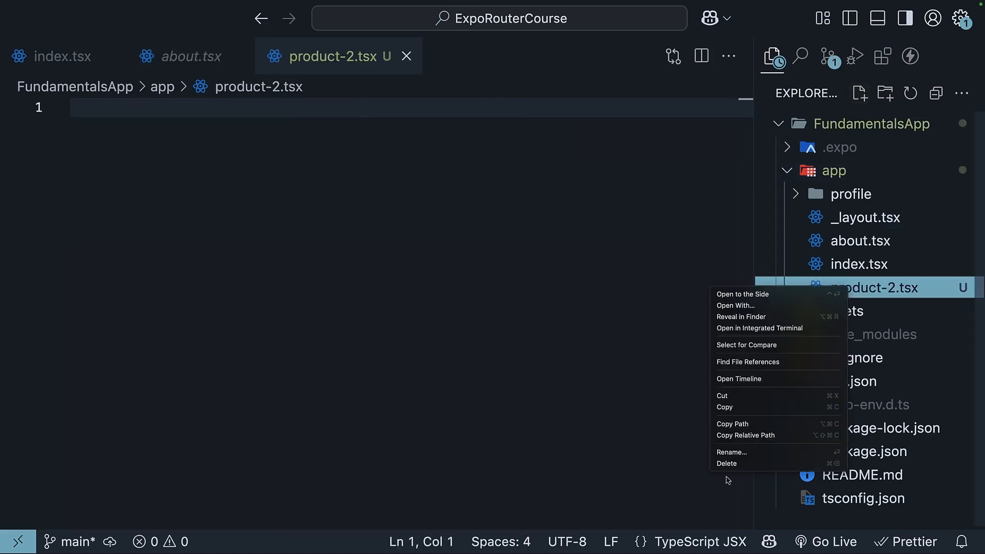
pyautogui.click(726, 463)
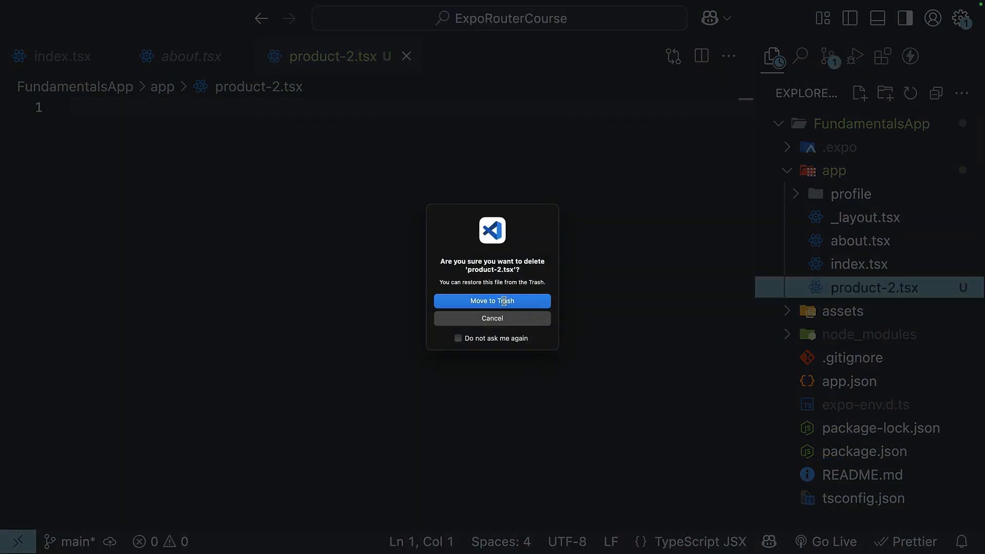
pyautogui.click(491, 301)
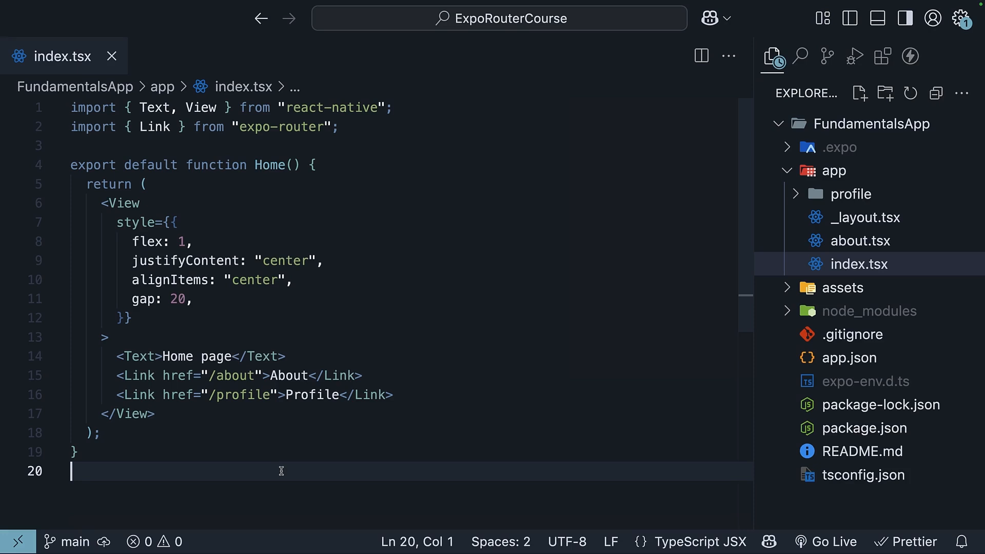
# Step: Create products/index.tsx with a ProductList component and import Link from expo-router
pyautogui.click(833, 170)
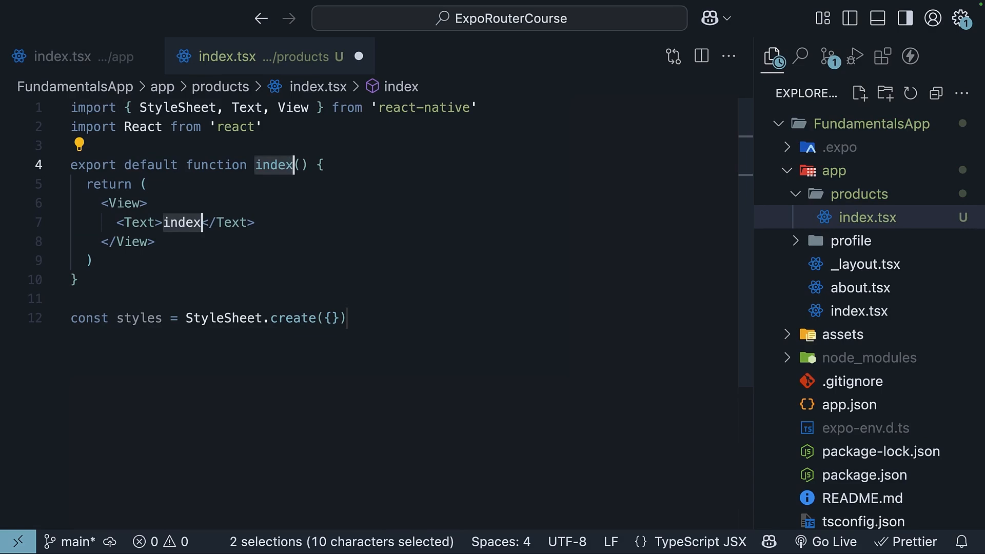
pyautogui.write('ProductL')
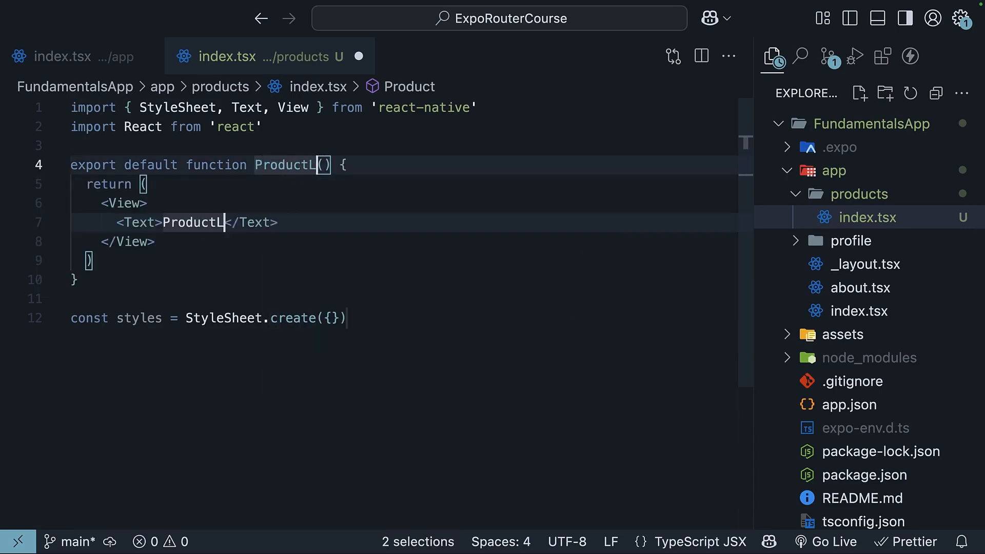
pyautogui.write('ist')
pyautogui.click(404, 203)
pyautogui.write(' style={styles.container')
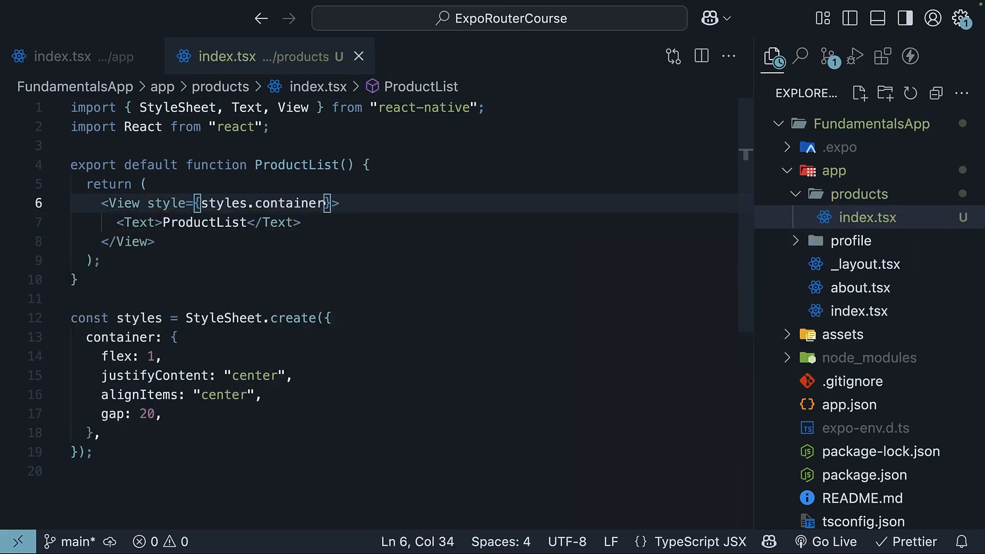
pyautogui.write('import {  }')
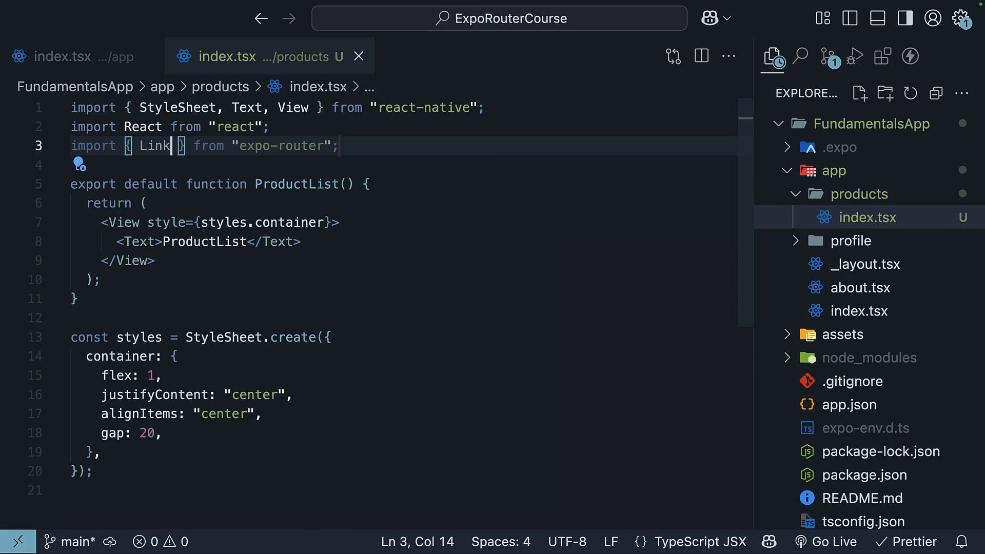
# Step: Add Link elements to /products/1, /products/2 and /products/3 labelled Product 1-3
pyautogui.write('<Li')
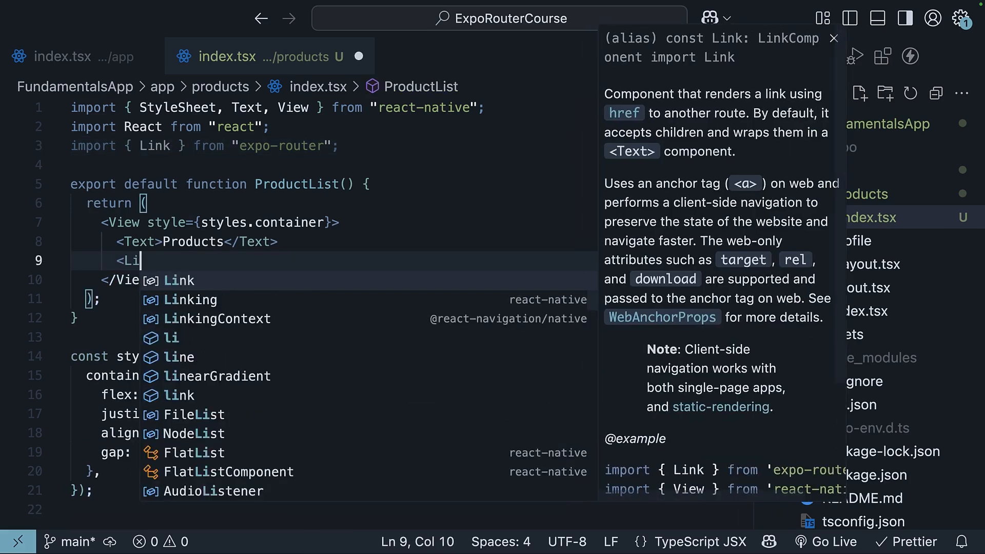
pyautogui.write('<Link href="/products/1">Product 1</Link>')
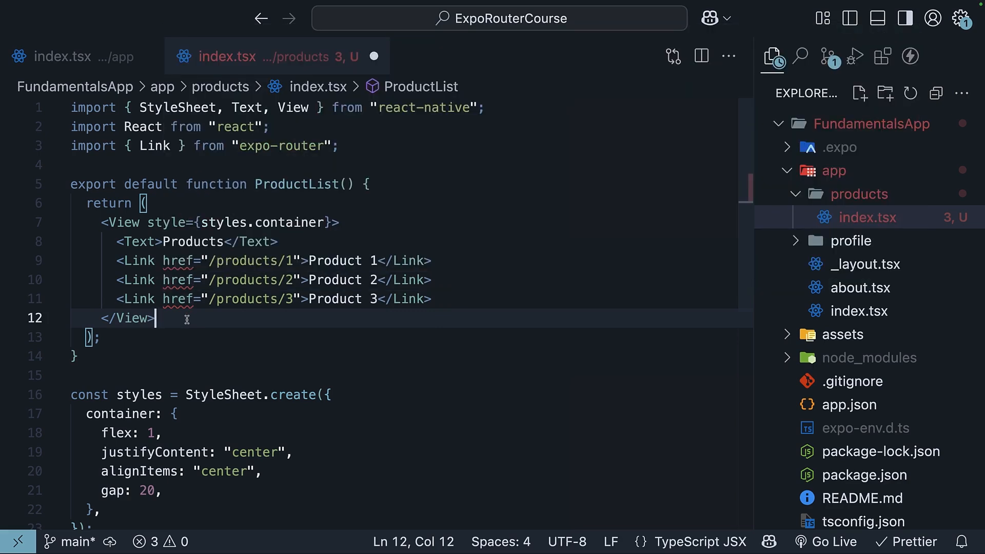
# Step: Create a new [id].tsx file inside the products folder
pyautogui.click(860, 194)
pyautogui.write('[id].tsx')
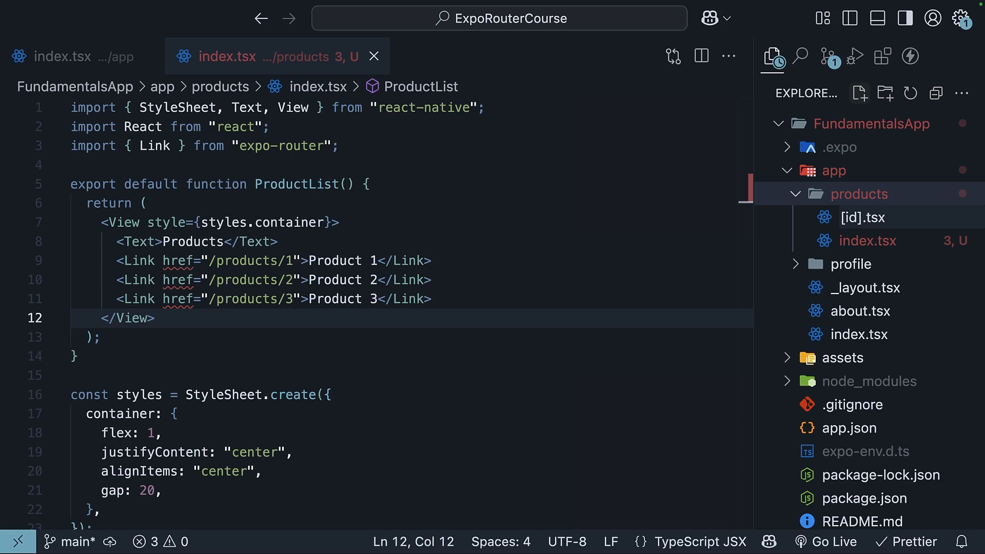
pyautogui.click(862, 217)
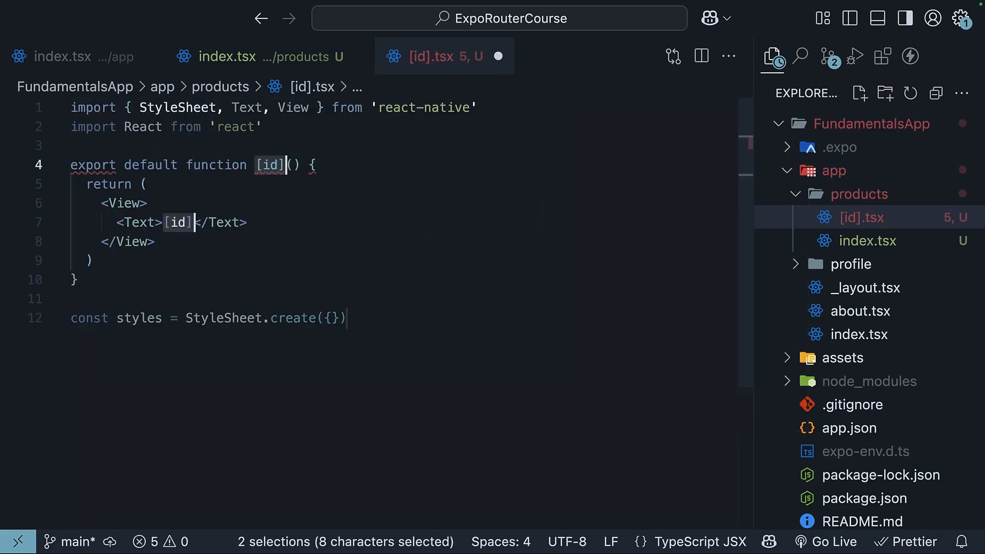
# Step: Define a centered ProductDetail component with text 'Details about product with id'
pyautogui.write('Pr')
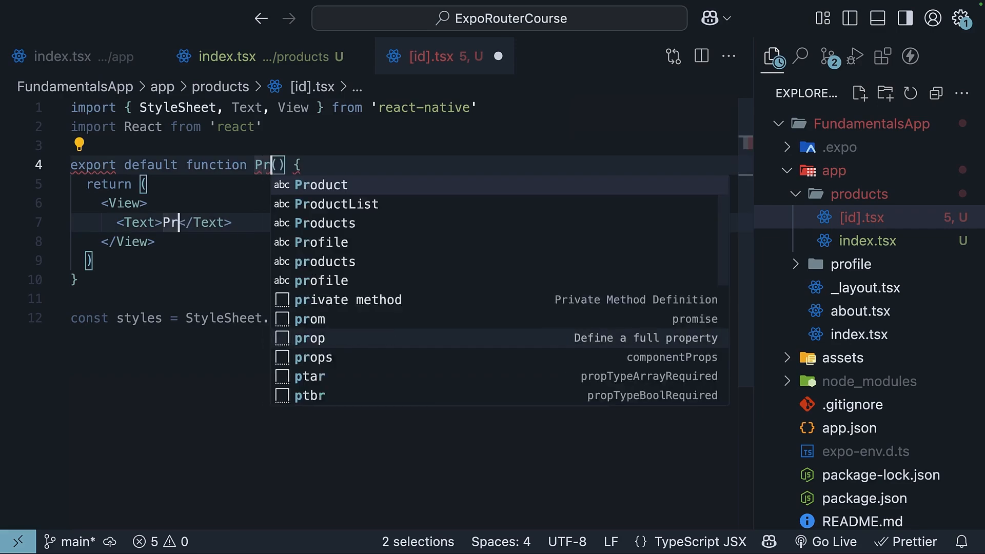
pyautogui.write('oductDetail')
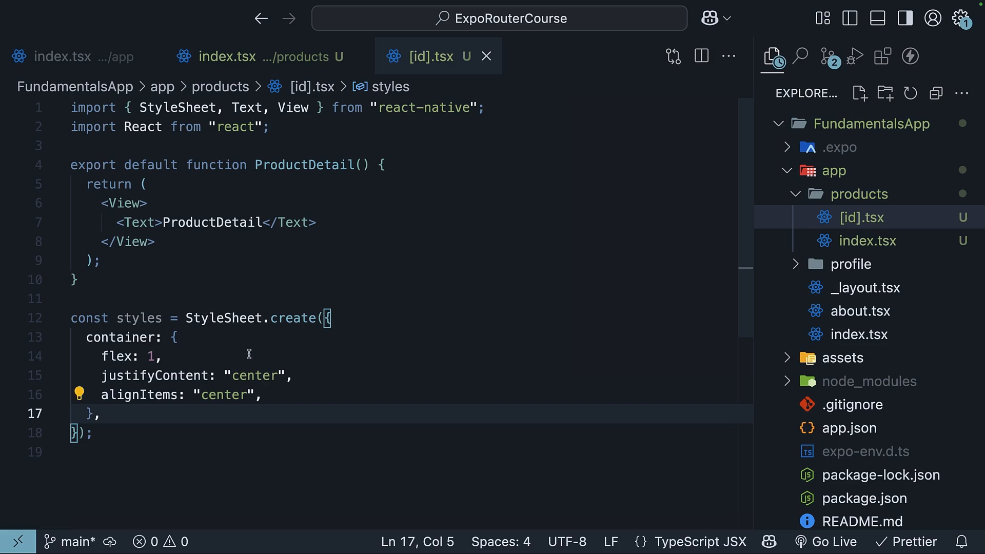
pyautogui.write('style={}')
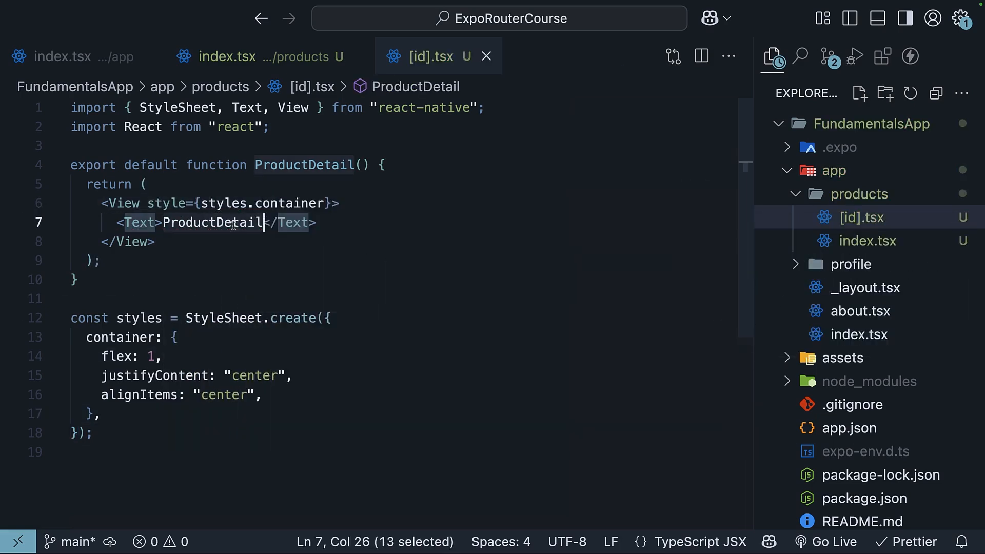
pyautogui.write('Details about p')
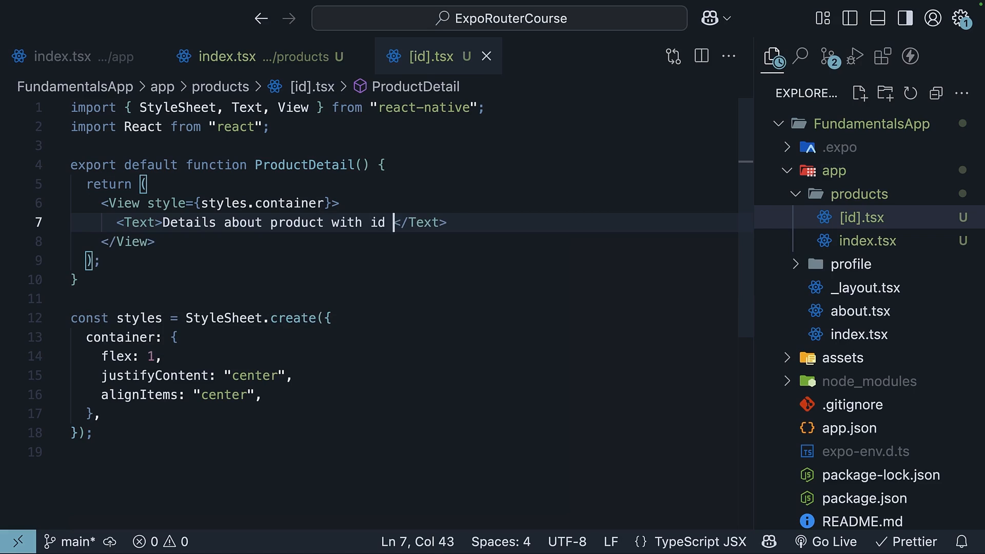
# Step: Import useLocalSearchParams from expo-router and read the id in ProductDetail
pyautogui.write('im')
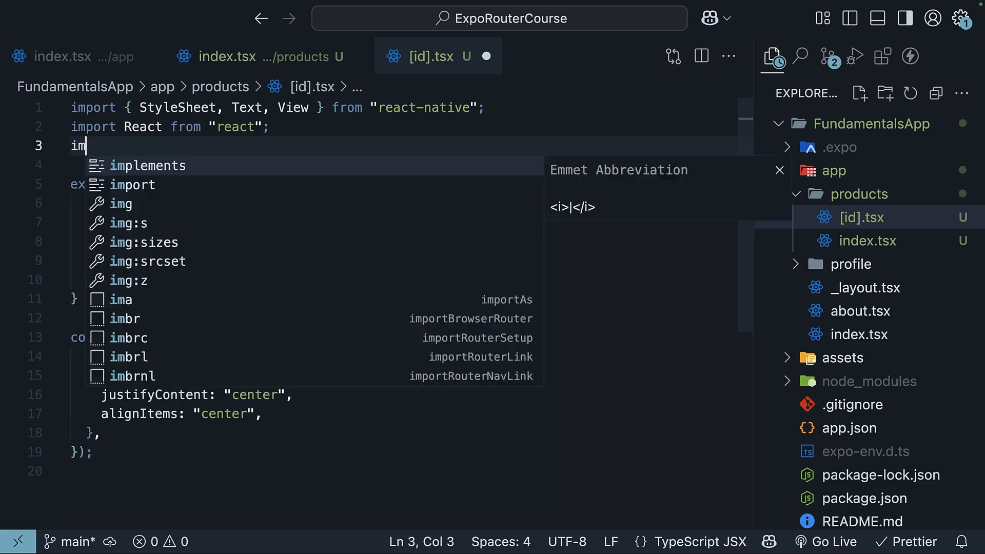
pyautogui.write('port { useLocalSearchParams } from "expo-router";')
pyautogui.write('const { id } = useLocalSearchParams();')
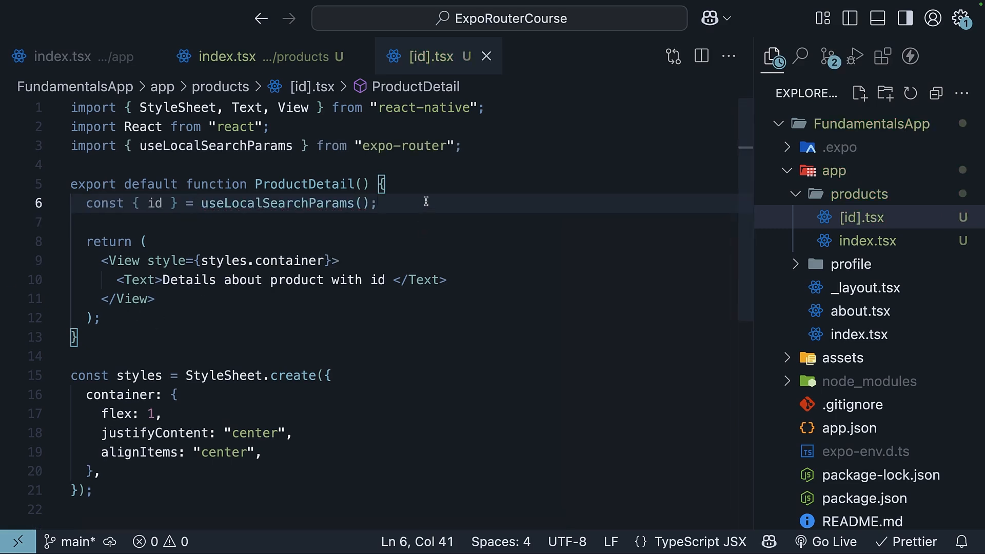
pyautogui.doubleClick(153, 203)
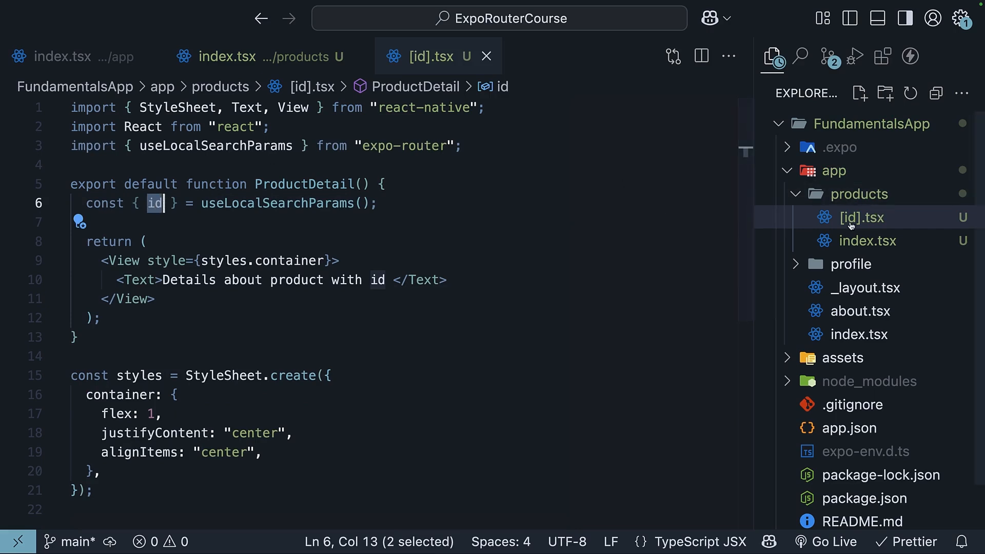
# Step: Show {id} in the detail text of [id].tsx
pyautogui.write('{}')
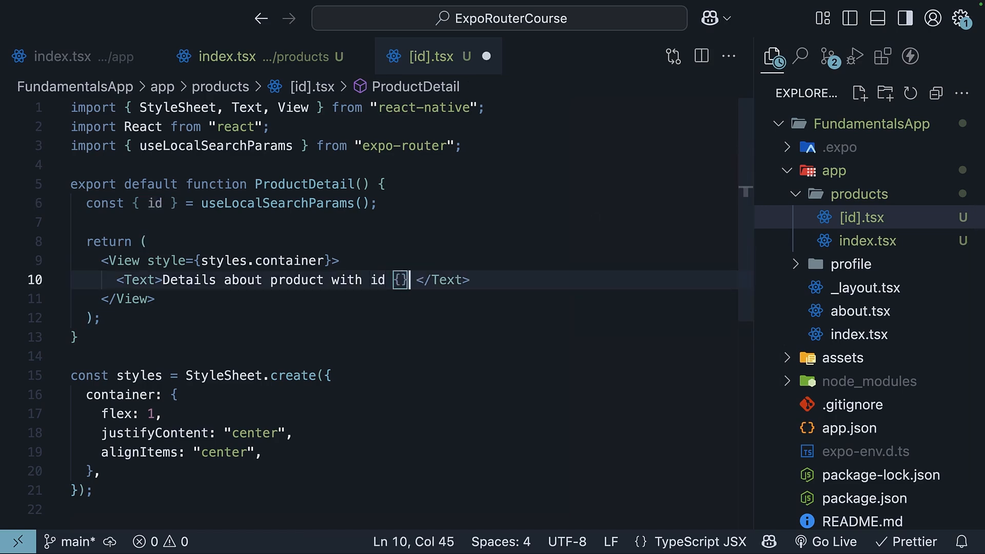
pyautogui.write('id')
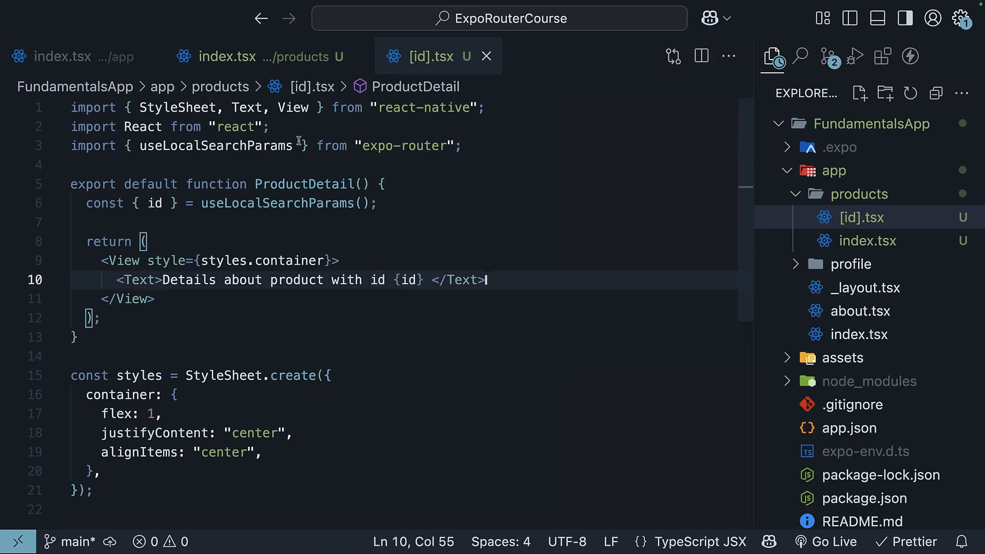
# Step: Add a Products link to /products on the home index.tsx
pyautogui.click(62, 55)
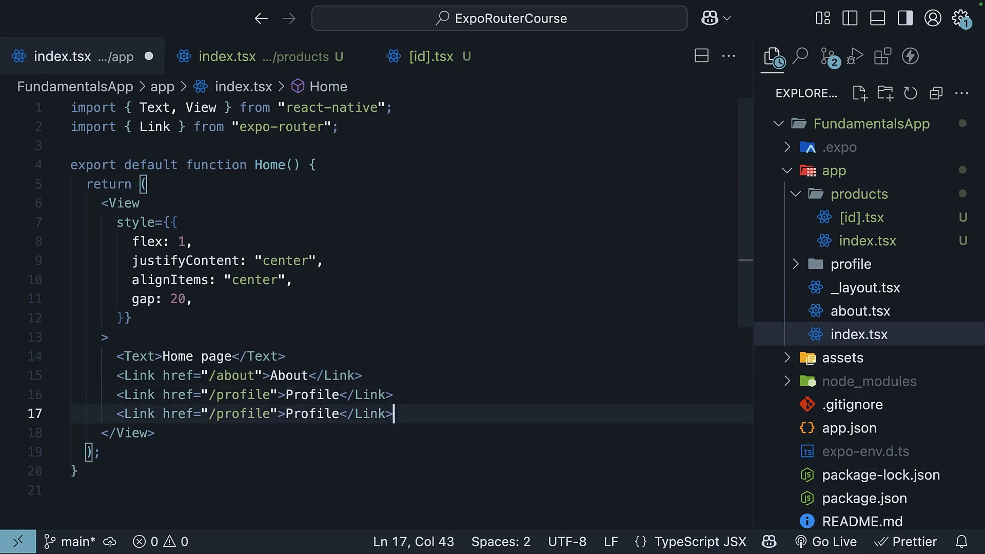
pyautogui.write('products')
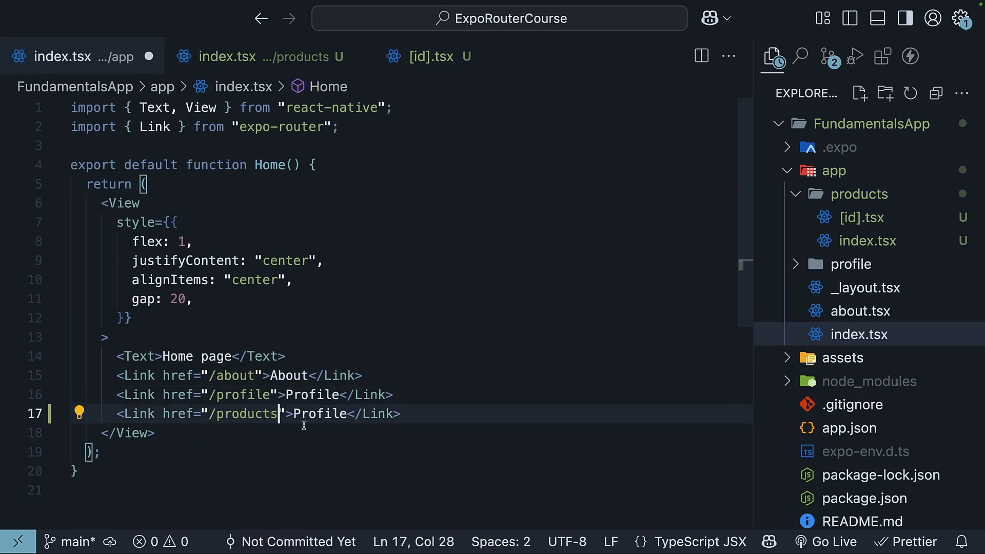
pyautogui.write('Product')
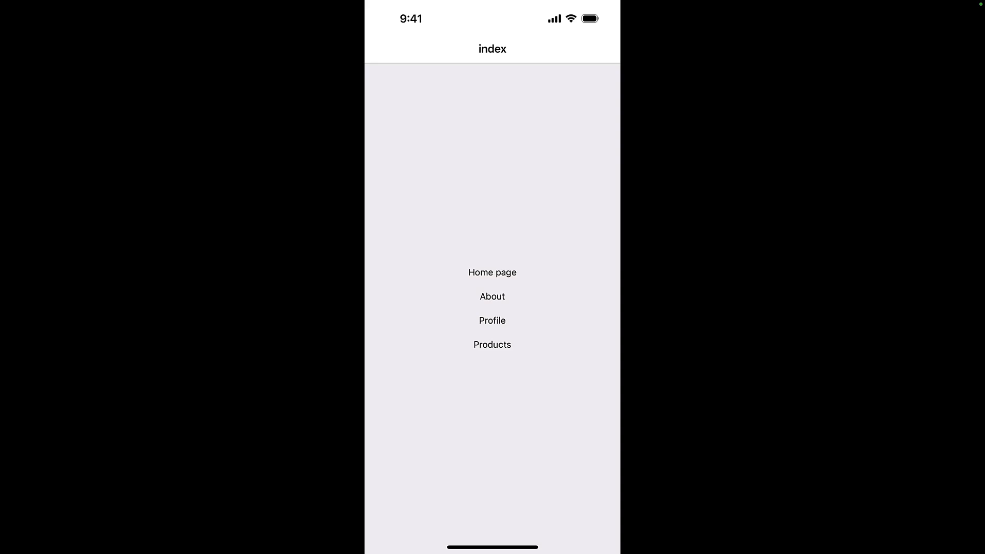
# Step: Tap Products, open Product 2 showing id 2, then go back to the list
pyautogui.click(492, 344)
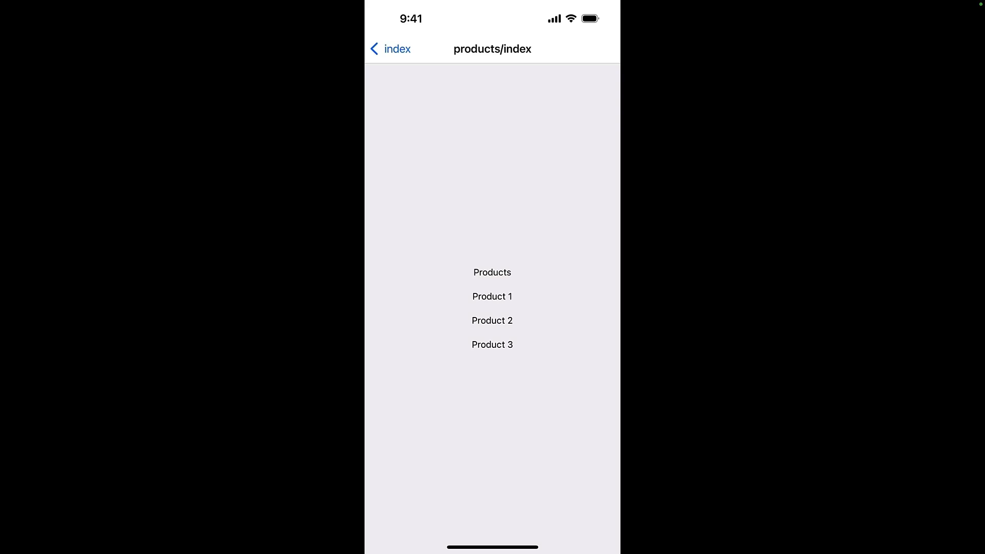
pyautogui.click(492, 295)
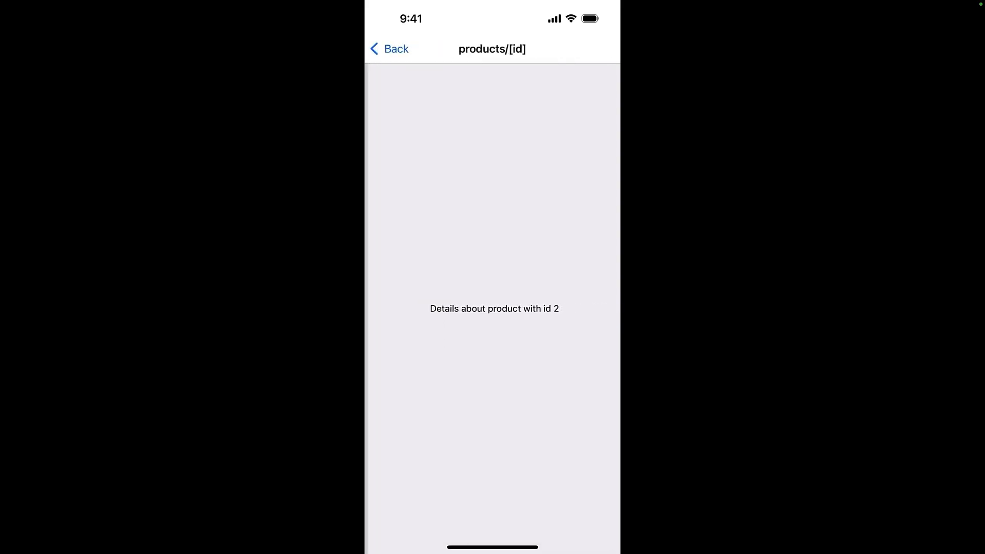
pyautogui.click(389, 49)
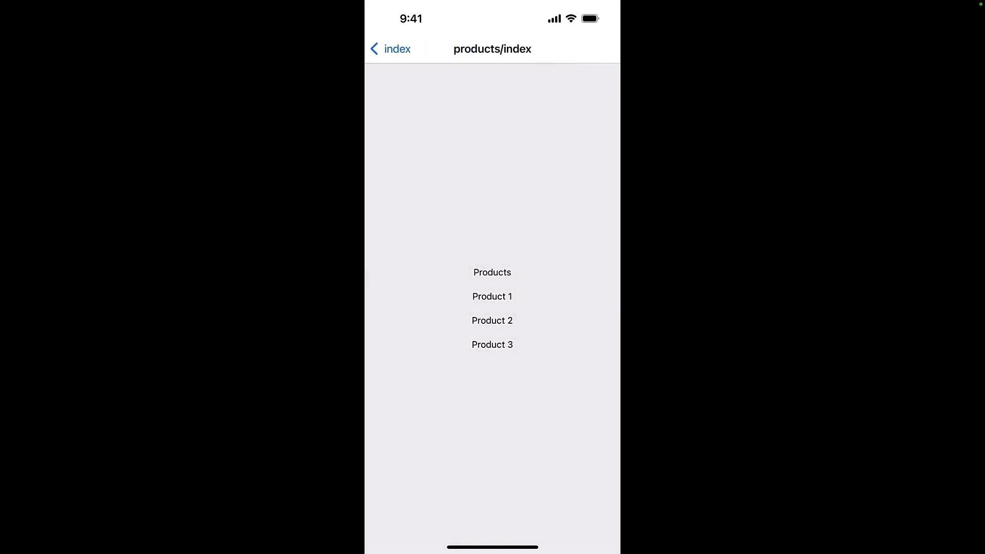
pyautogui.click(491, 344)
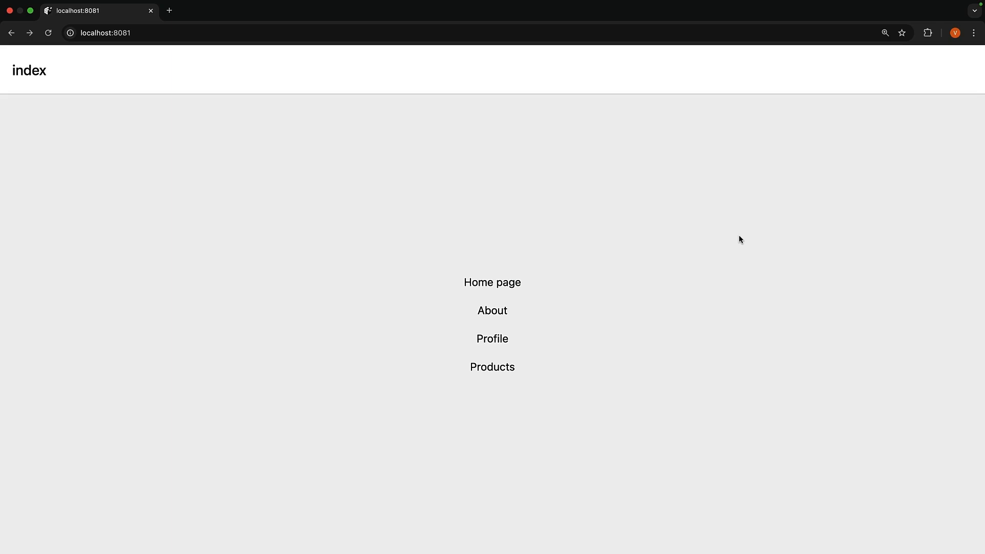
# Step: In the browser, navigate Products then Product 1, showing its details with id 1
pyautogui.click(491, 367)
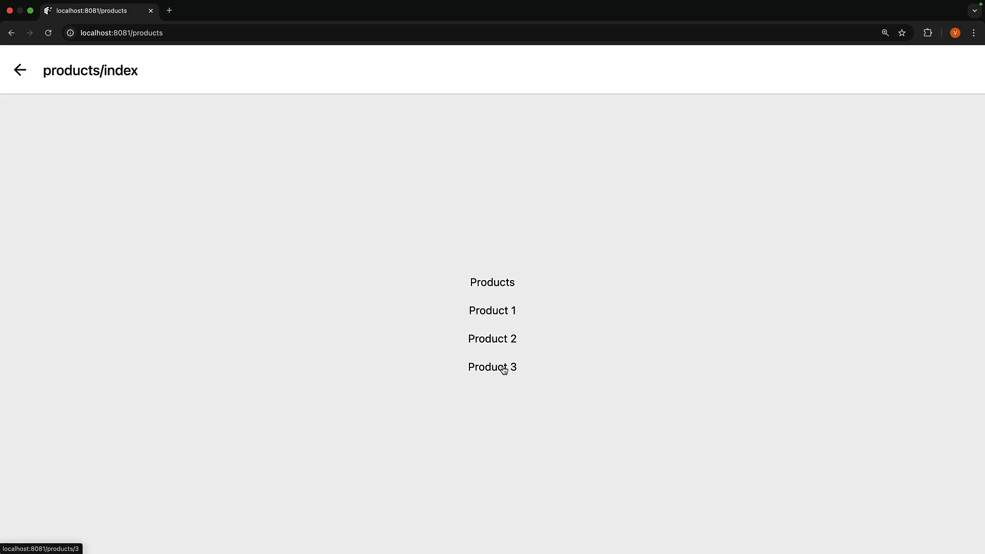
pyautogui.moveTo(580, 351)
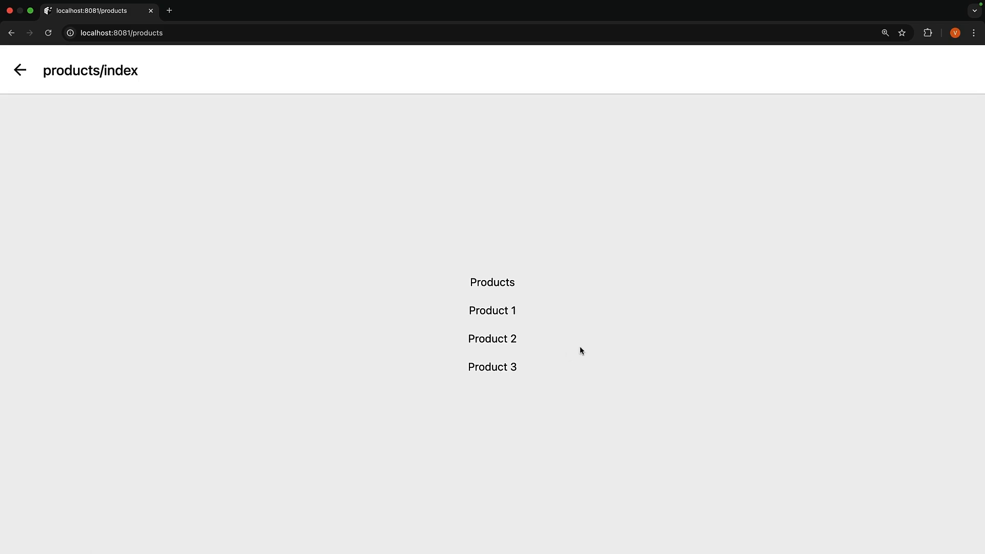
pyautogui.moveTo(491, 312)
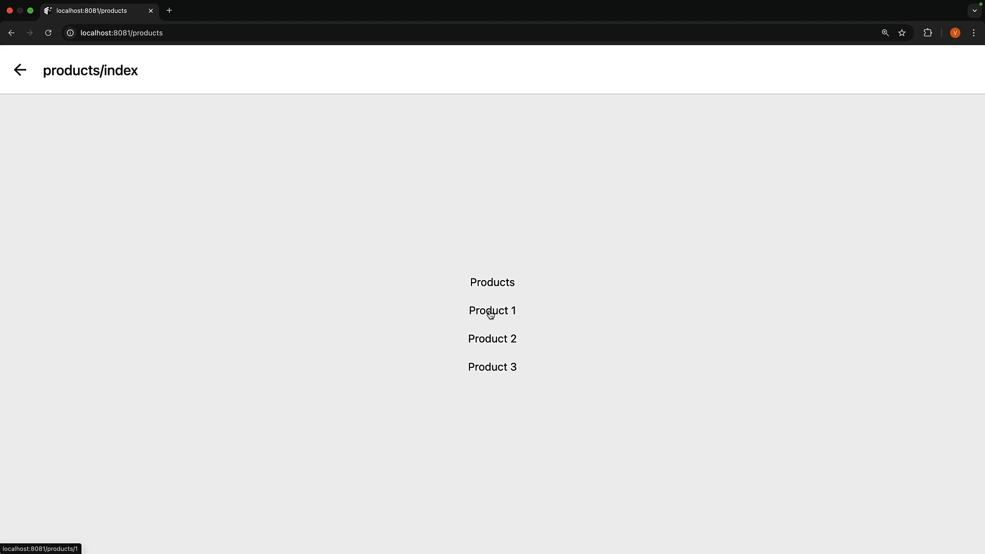
pyautogui.click(491, 310)
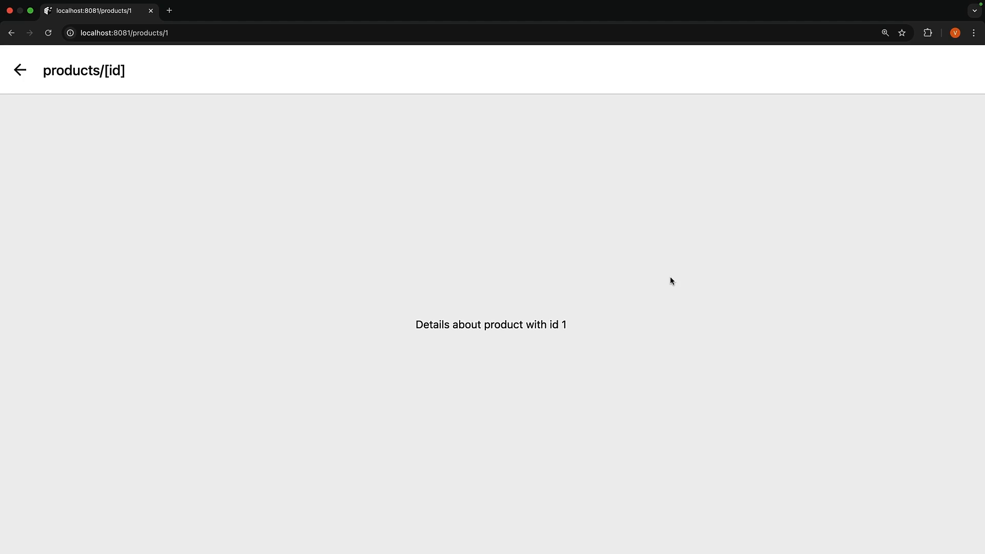
pyautogui.click(124, 33)
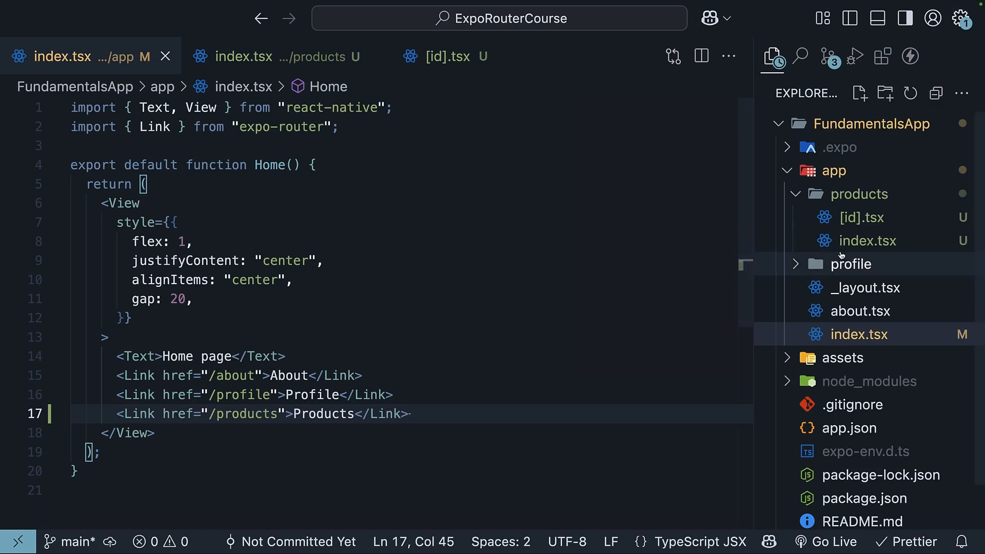
# Step: Add console.log(typeof id) and begin a numericId constant in [id].tsx
pyautogui.click(867, 240)
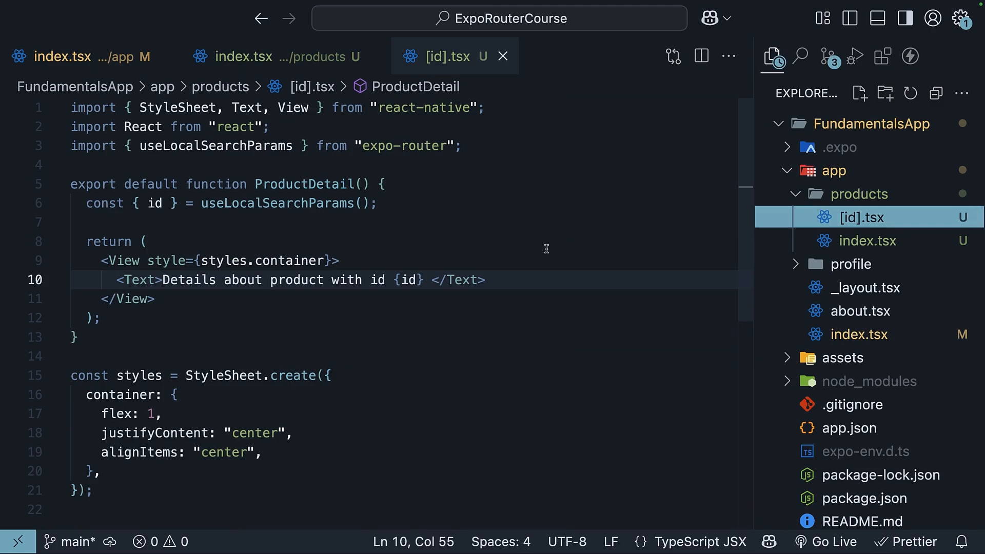
pyautogui.click(375, 203)
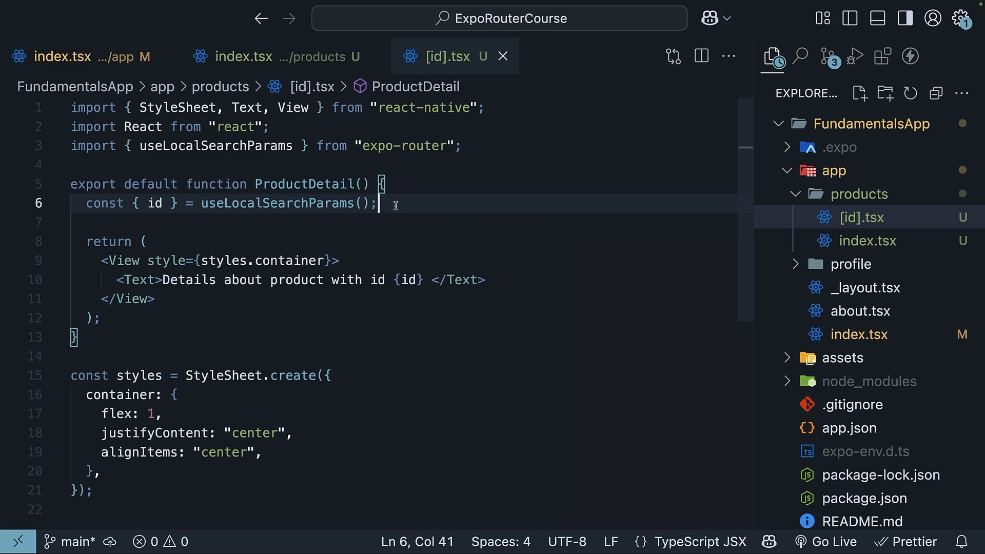
pyautogui.write('console.log(typeof id')
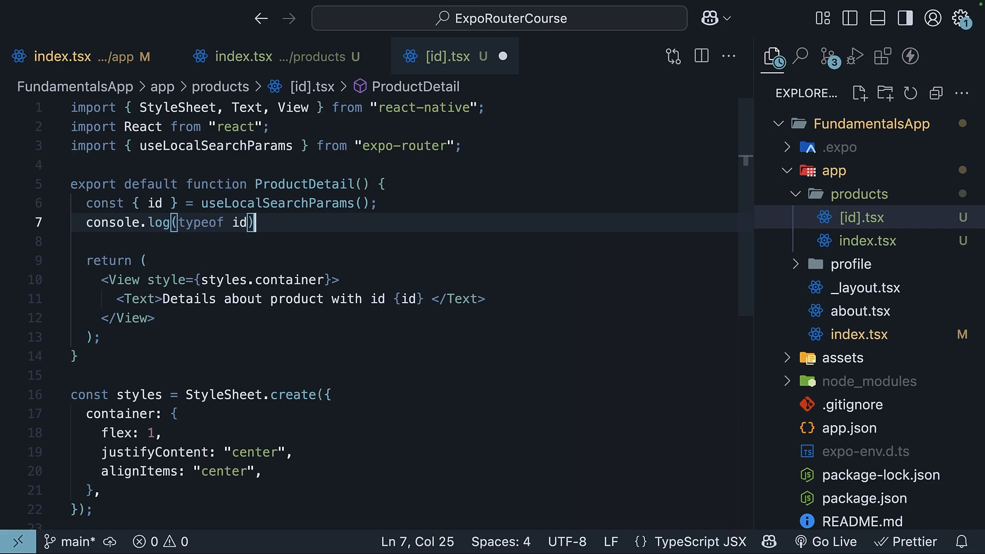
pyautogui.write('const numericId')
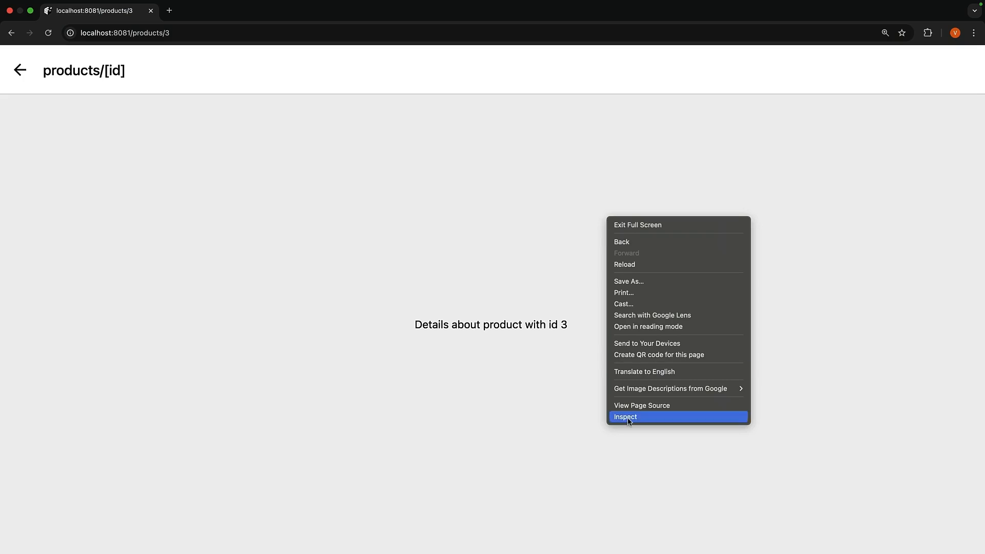
# Step: Open Chrome DevTools via Inspect on Product 3's details page
pyautogui.click(624, 416)
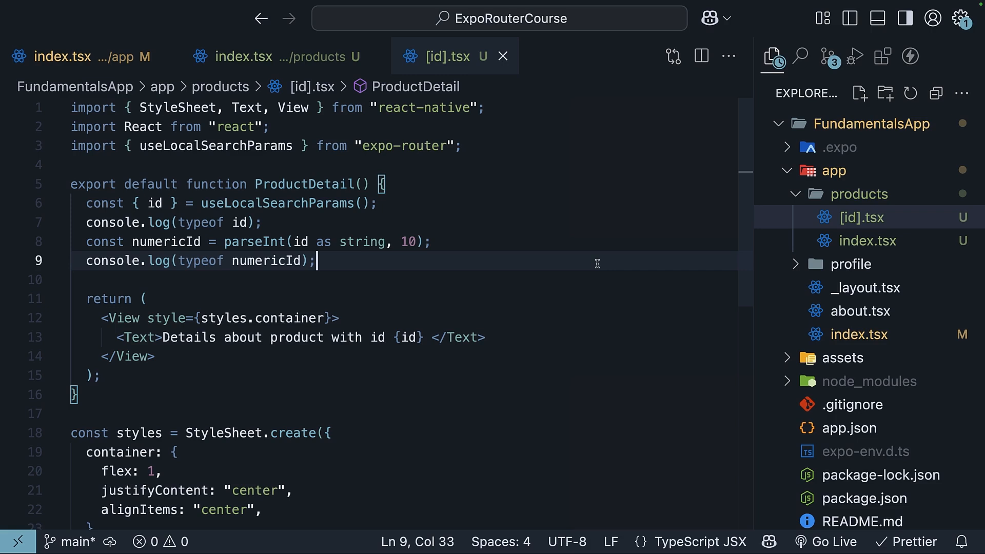
pyautogui.moveTo(532, 316)
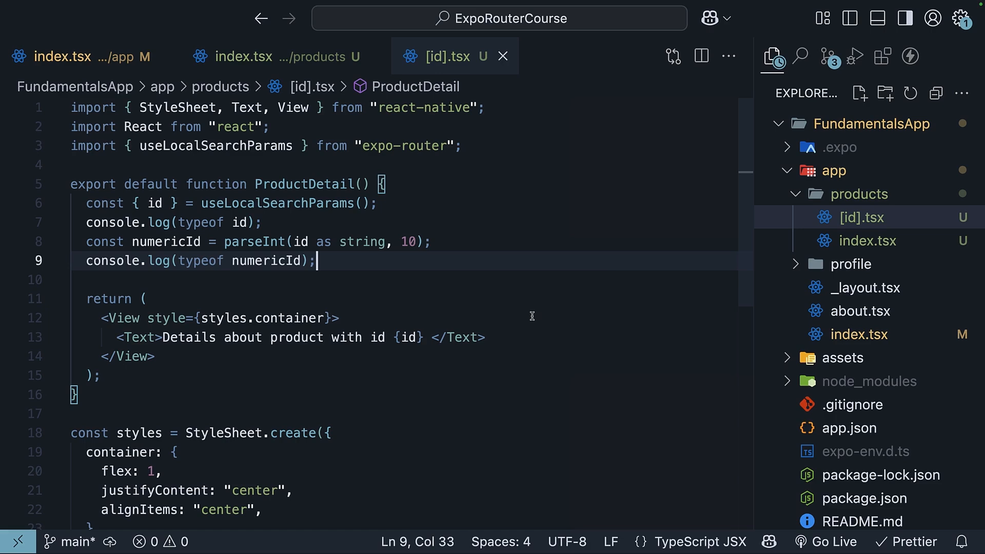